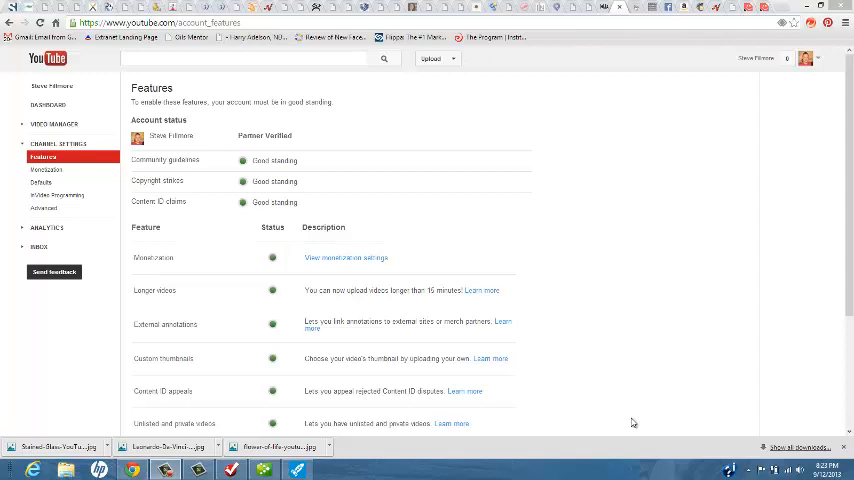
mouse_move(99, 267)
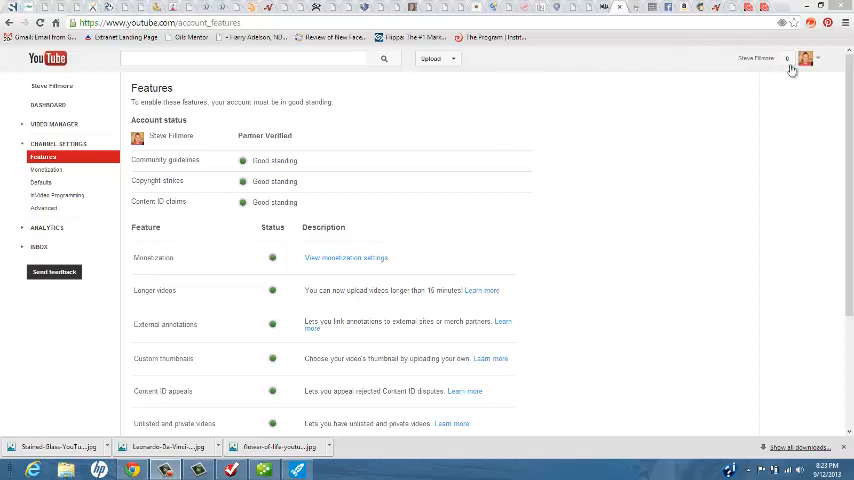
mouse_move(95, 116)
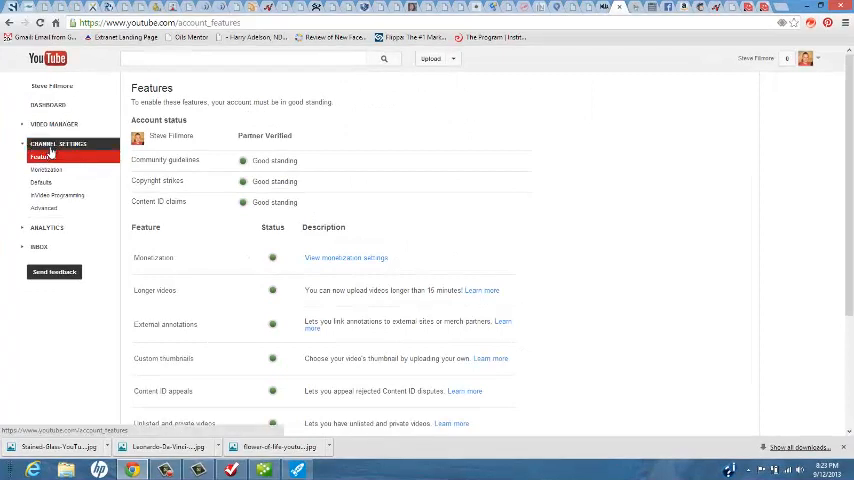
mouse_move(55, 196)
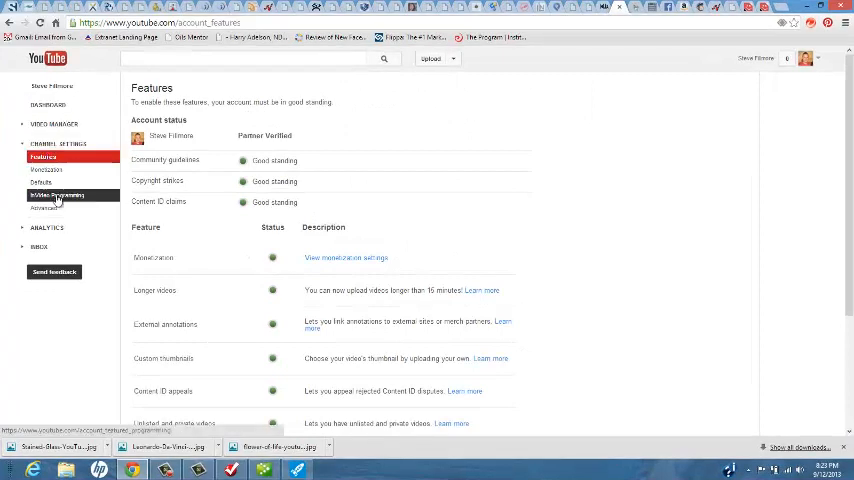
Open InVideo Programming from the Channel Settings sidebar to view the current watermark.
left_click(50, 195)
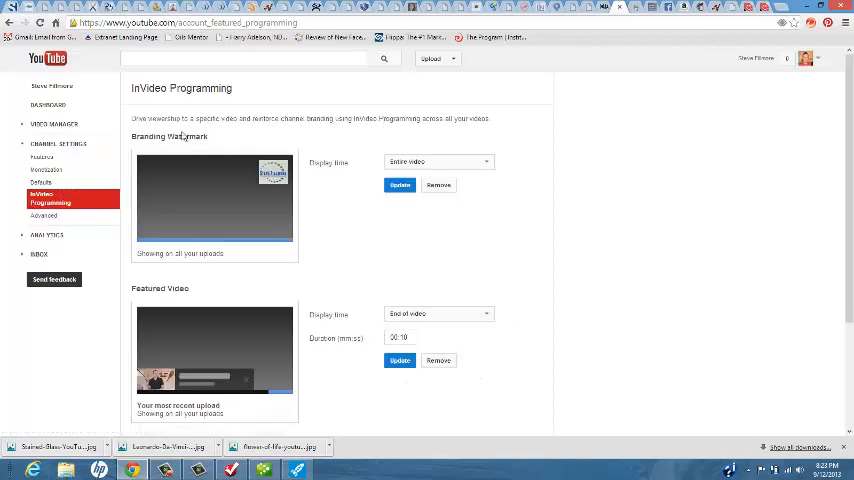
mouse_move(214, 142)
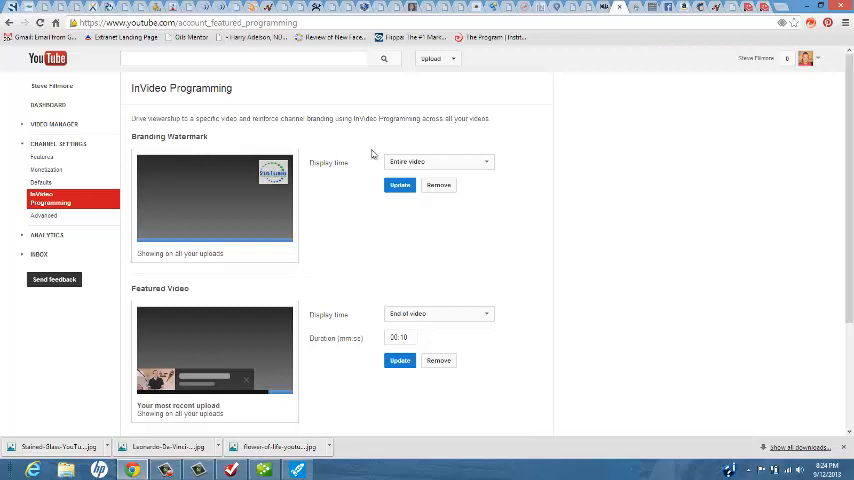
mouse_move(426, 201)
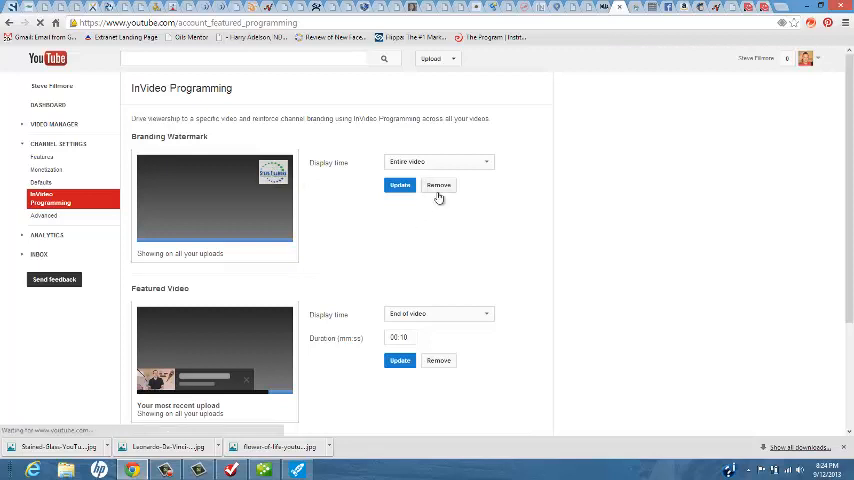
Remove the old watermark and pick 'VO by Steve' from the Custom Graphics folder.
left_click(438, 184)
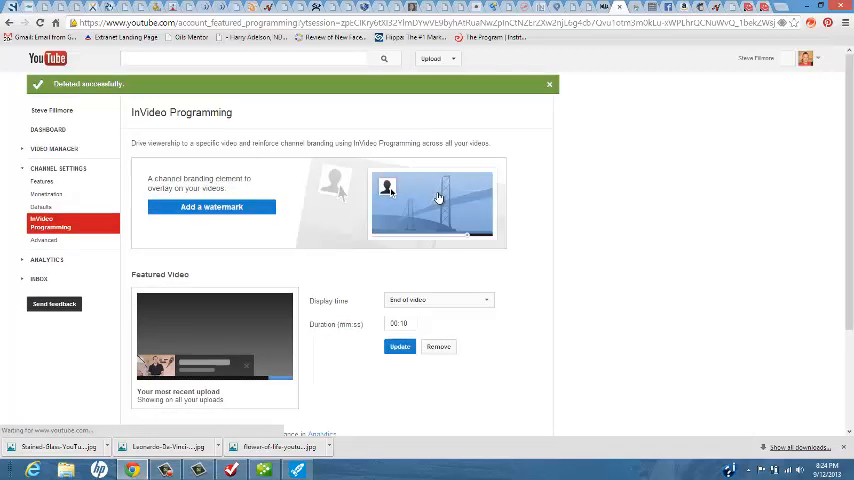
left_click(211, 207)
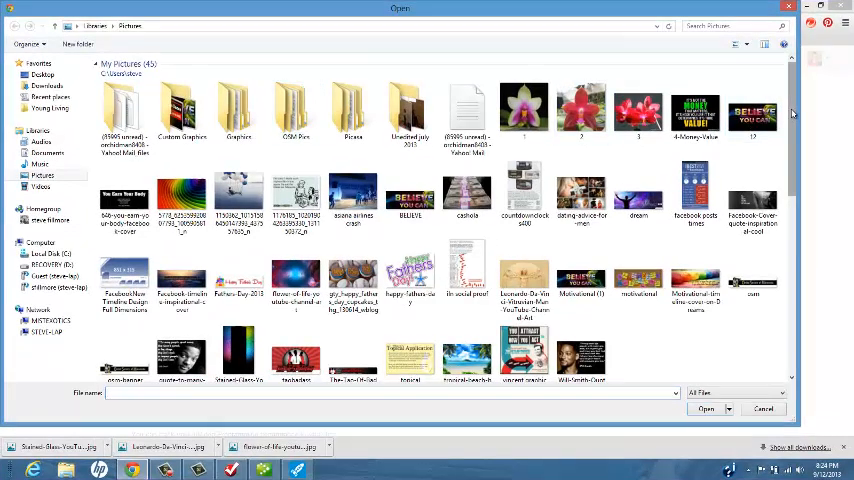
scroll("down", 3)
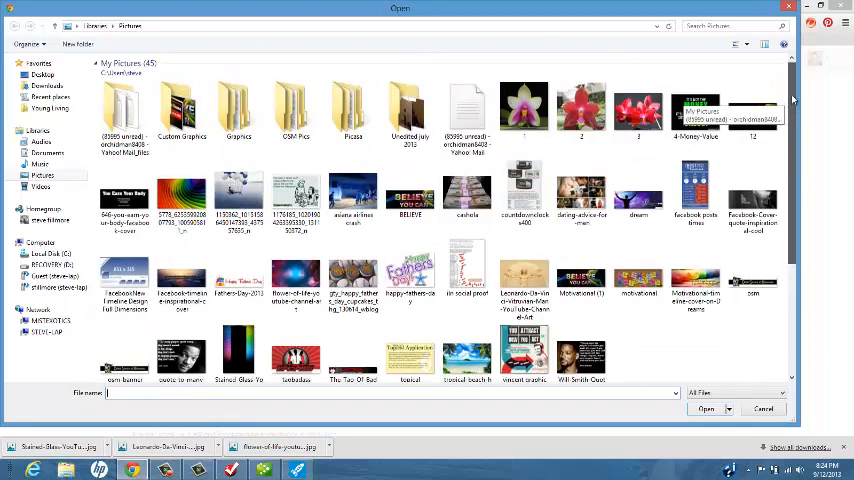
left_click(185, 104)
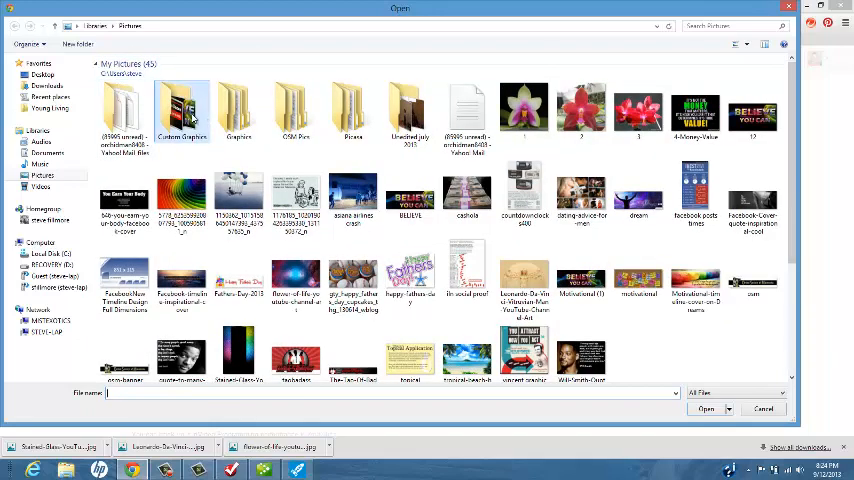
double_click(176, 103)
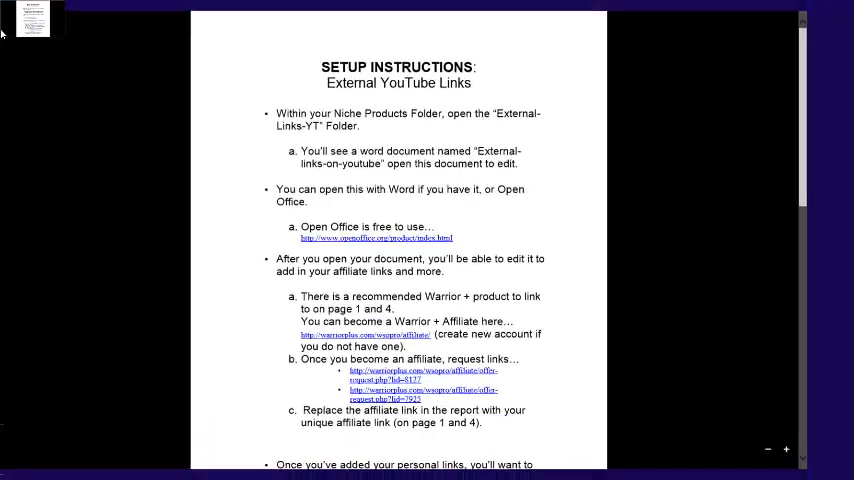
left_click(413, 68)
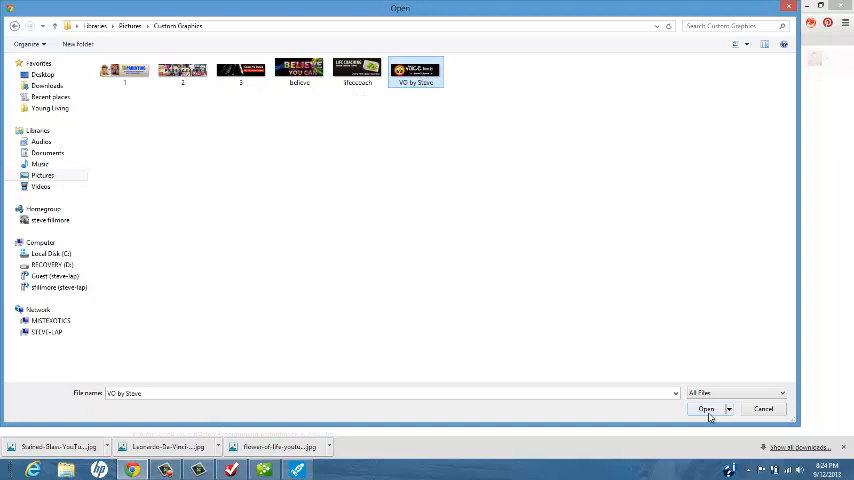
Upload and save the 'VO by Steve' image as the branding watermark.
left_click(709, 408)
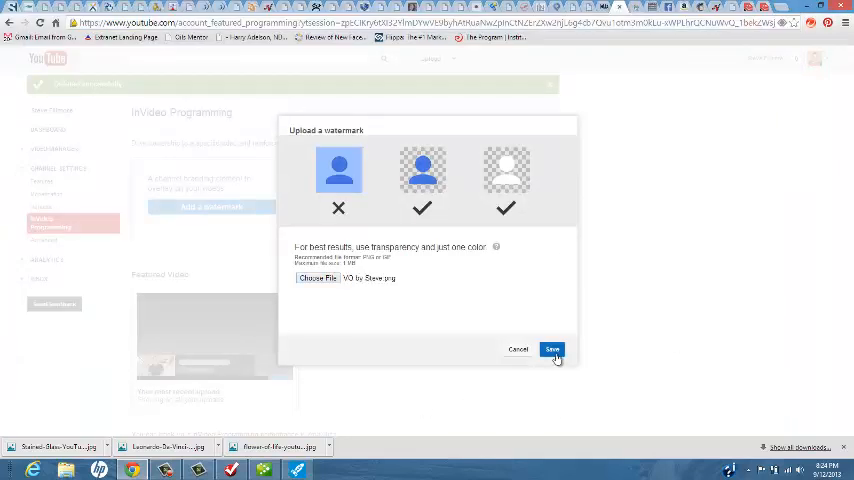
left_click(552, 349)
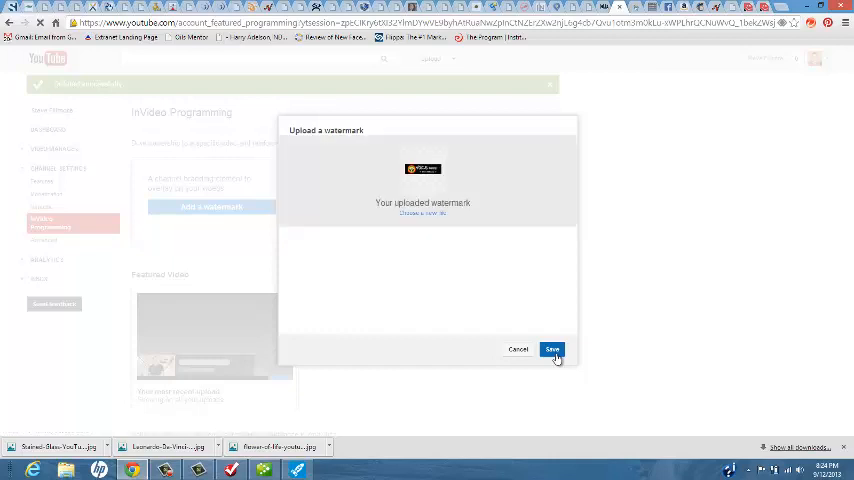
left_click(552, 349)
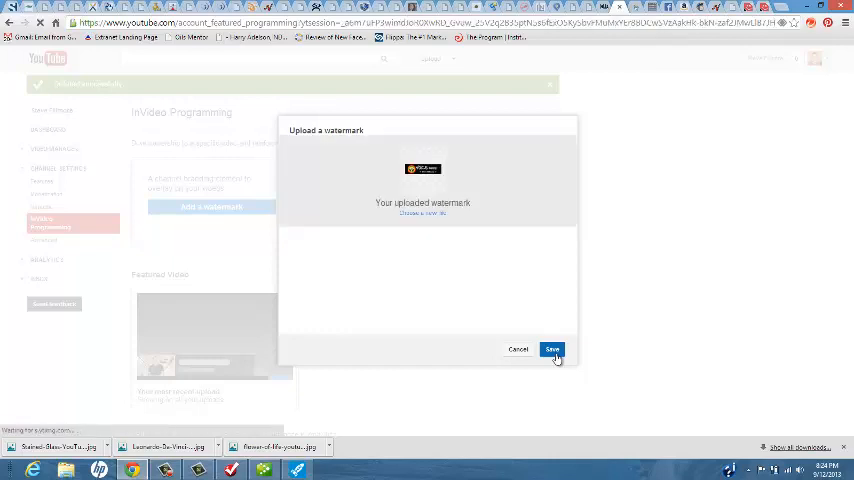
left_click(552, 349)
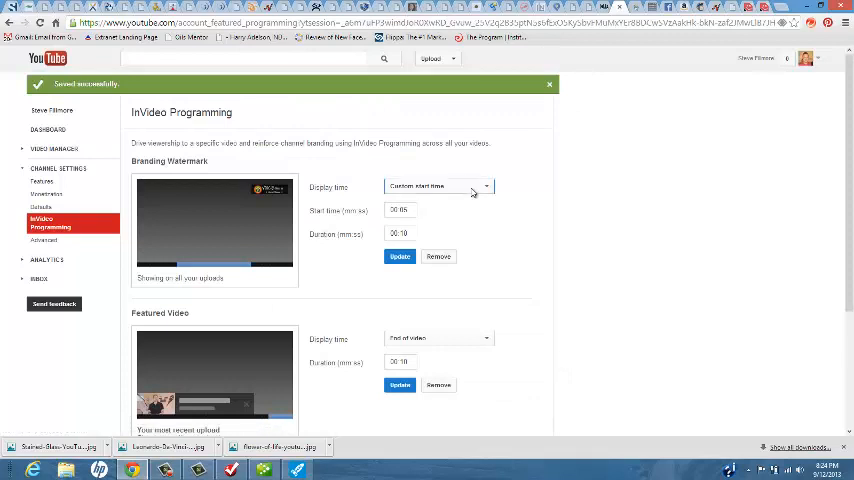
Set the watermark display time to Entire video and apply the update.
left_click(438, 186)
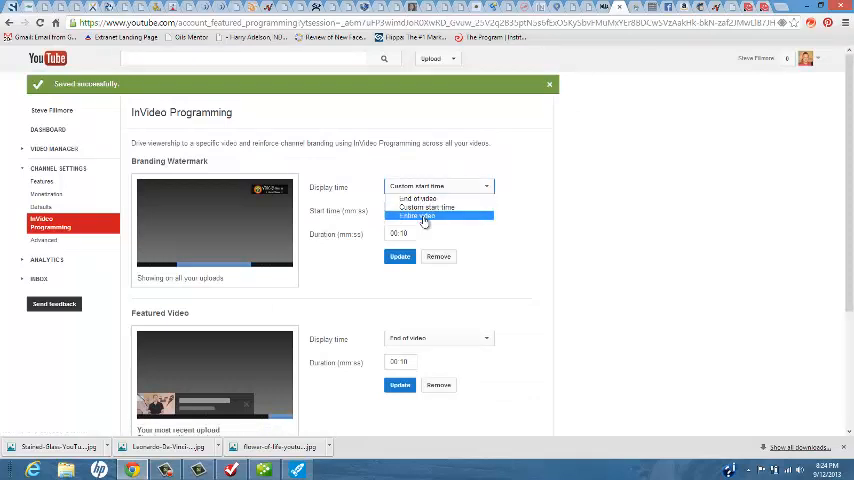
left_click(424, 216)
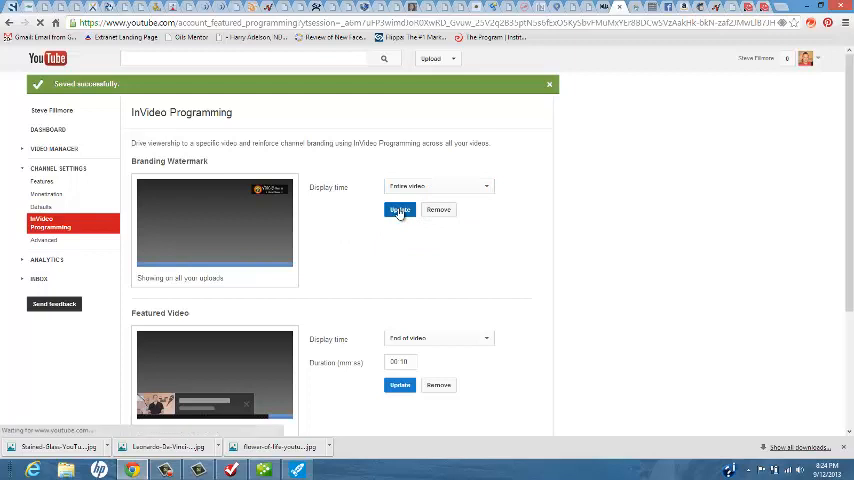
left_click(398, 210)
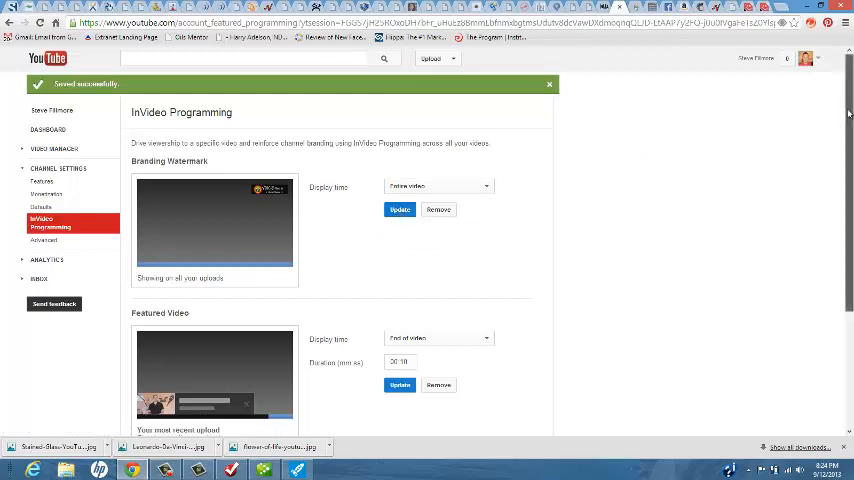
scroll("down", 3)
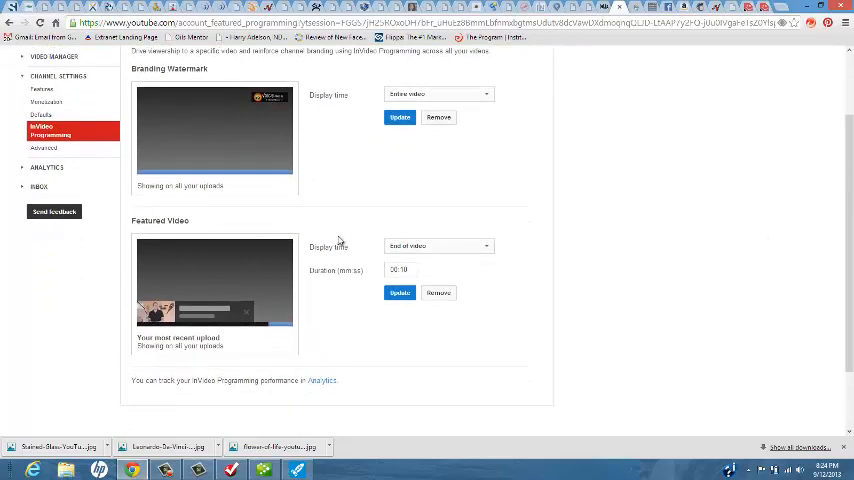
mouse_move(225, 342)
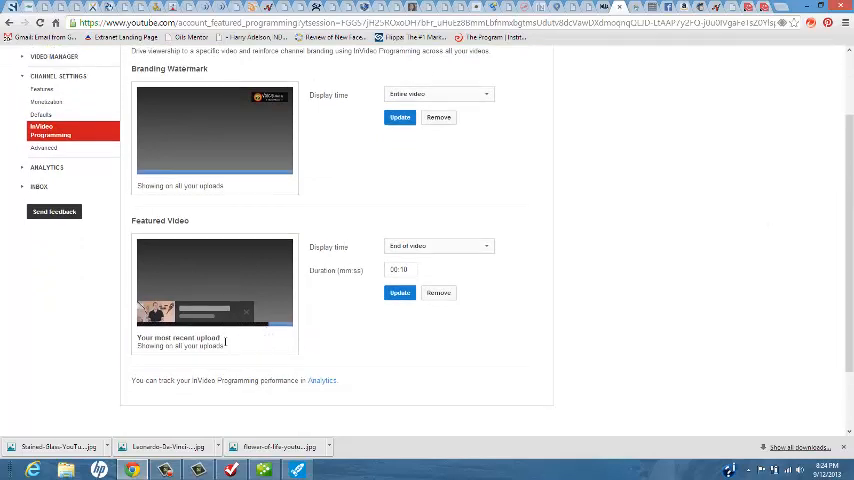
mouse_move(127, 218)
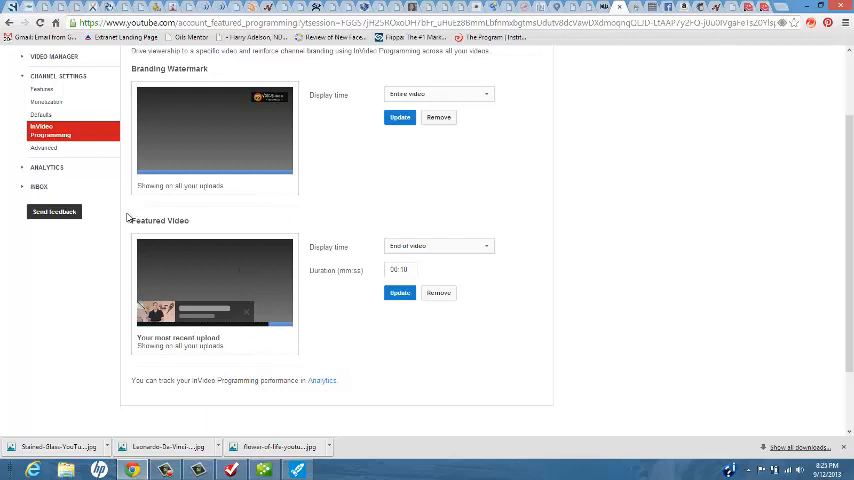
mouse_move(181, 232)
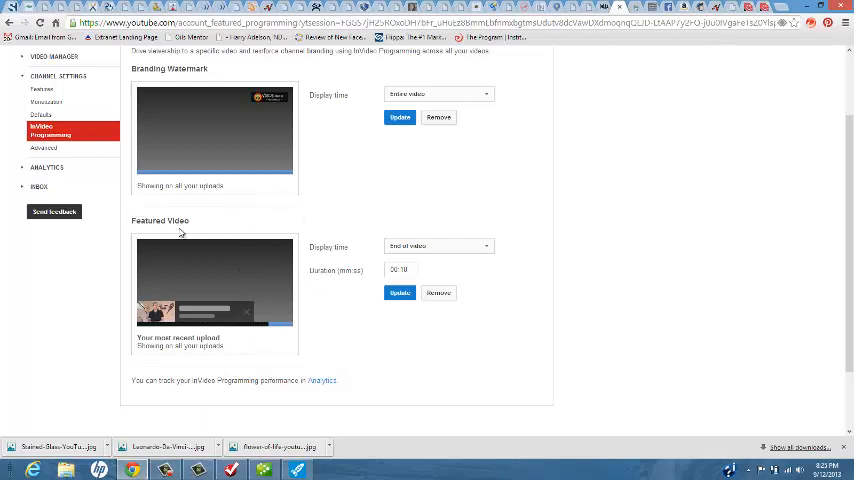
mouse_move(230, 305)
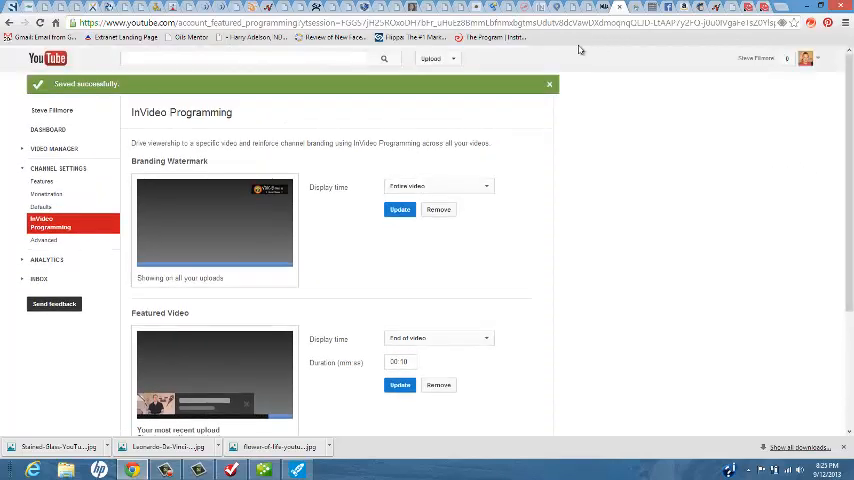
Play the Internet LifestyleNetwork #invideochallenge video from Video Manager to check the watermark.
left_click(444, 58)
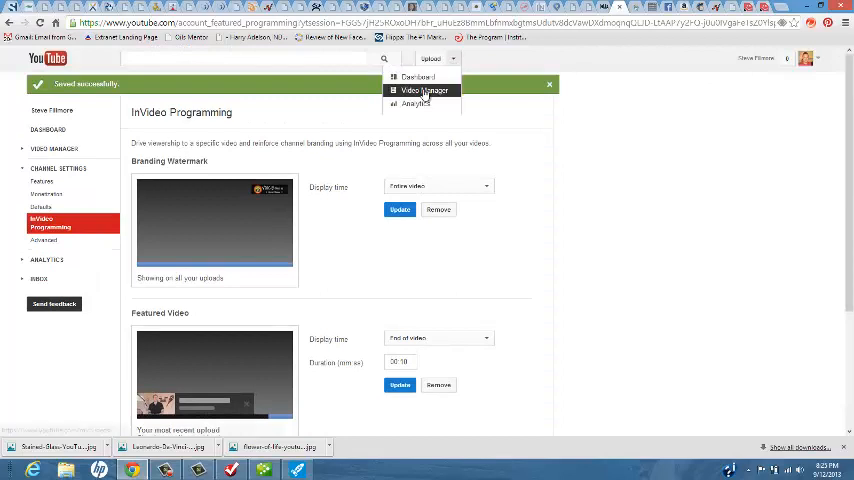
left_click(421, 89)
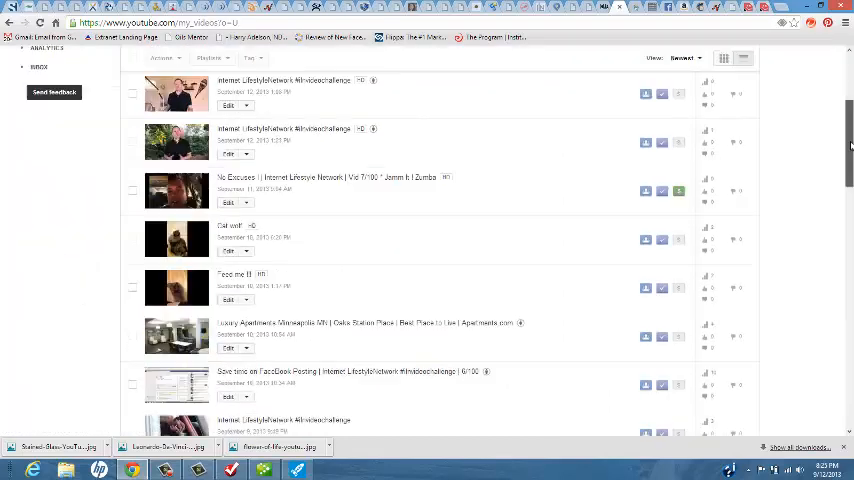
scroll("down", 3)
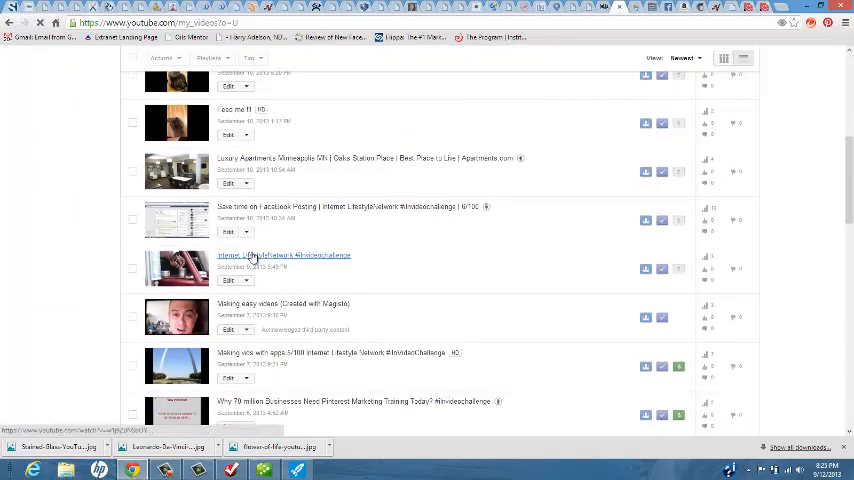
left_click(284, 254)
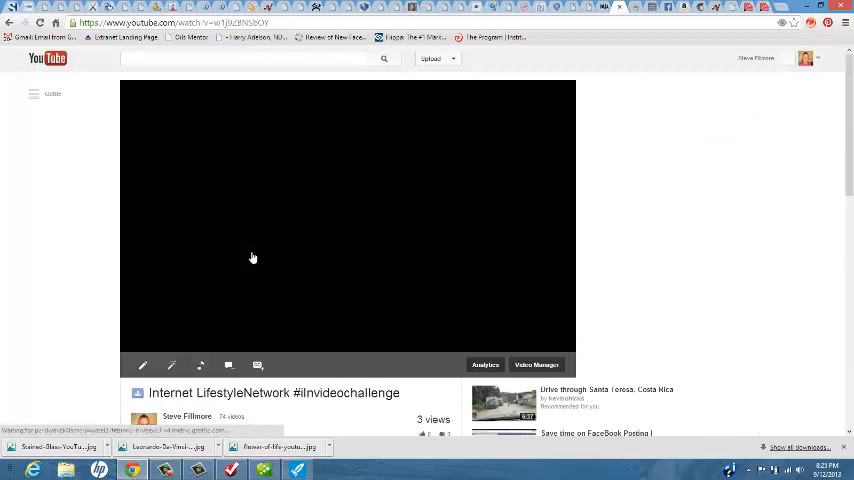
left_click(252, 257)
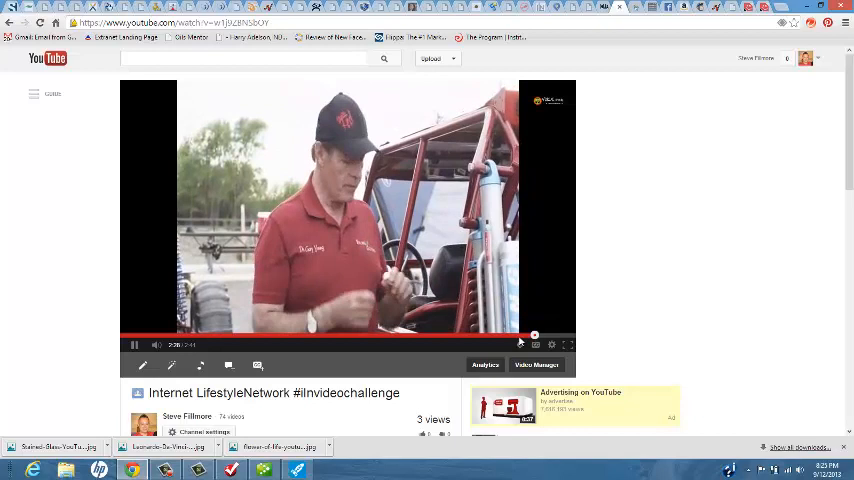
mouse_move(583, 318)
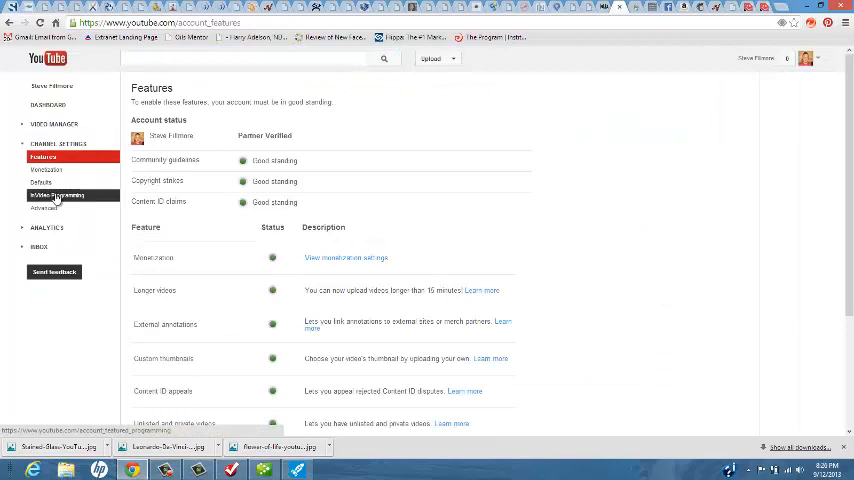
Return to InVideo Programming, remove the 'VO by Steve' watermark and start adding another.
left_click(50, 195)
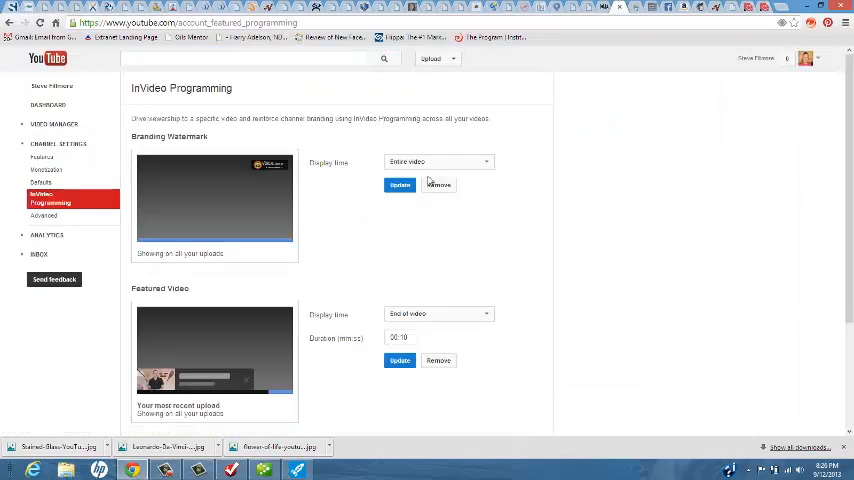
left_click(439, 186)
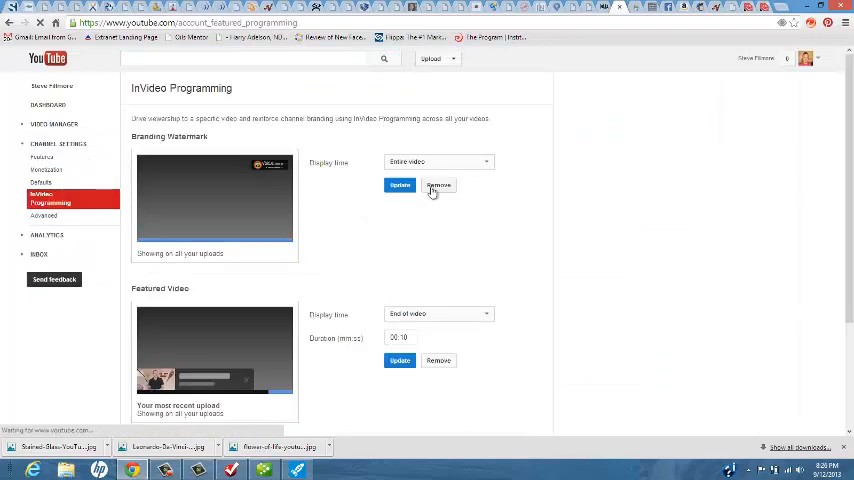
left_click(438, 186)
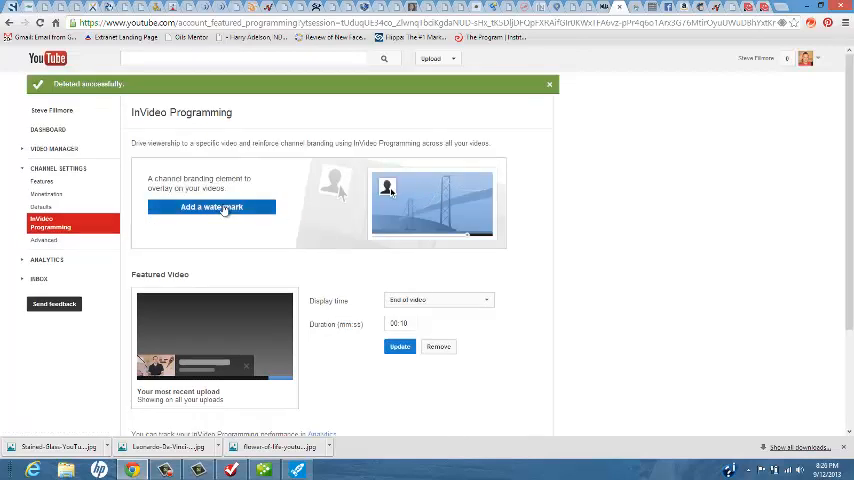
left_click(211, 207)
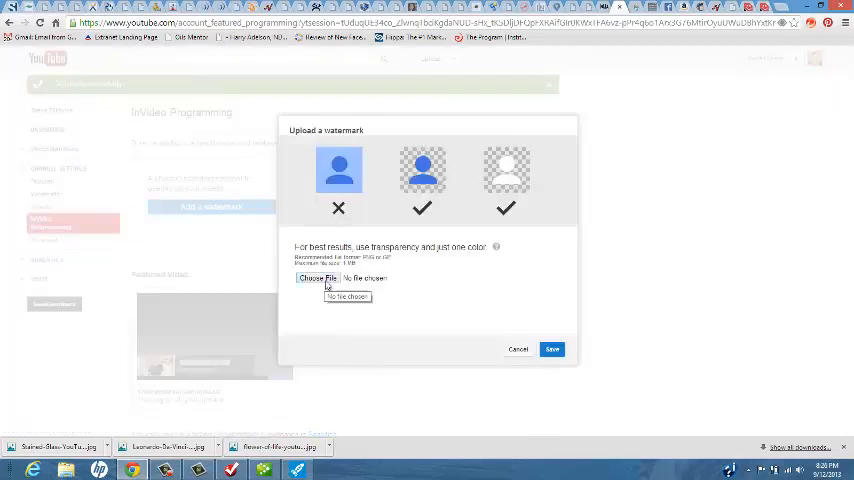
left_click(317, 278)
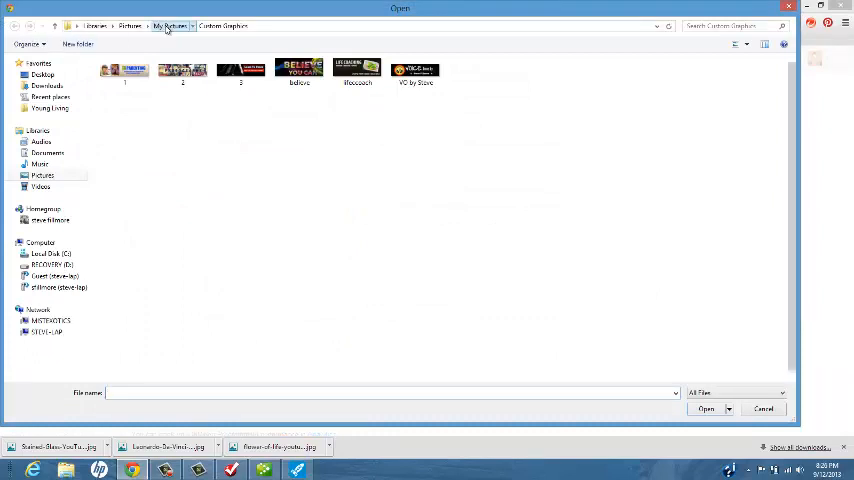
left_click(167, 17)
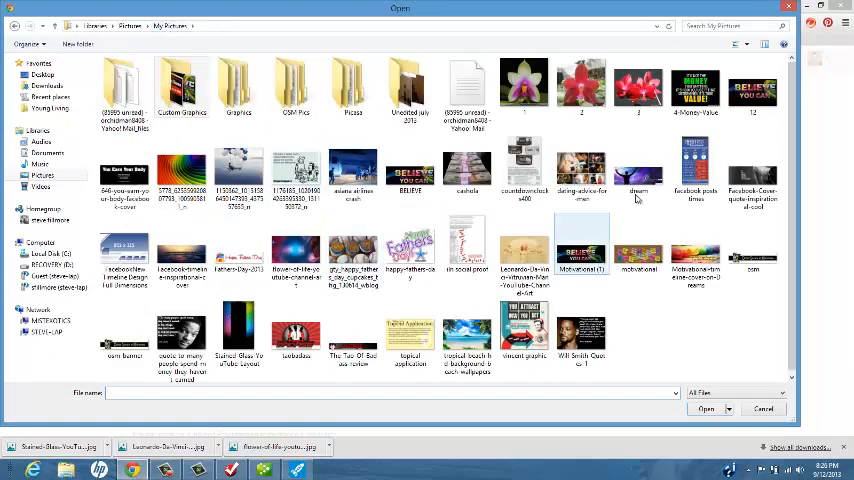
left_click(125, 253)
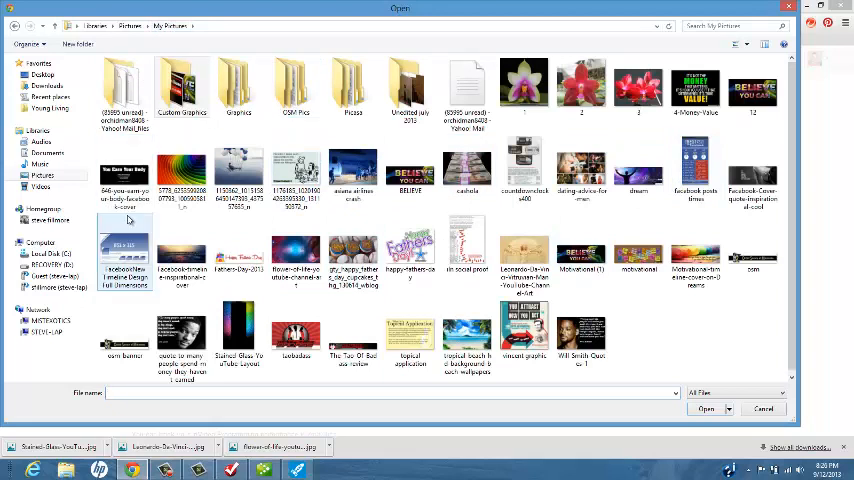
left_click(295, 82)
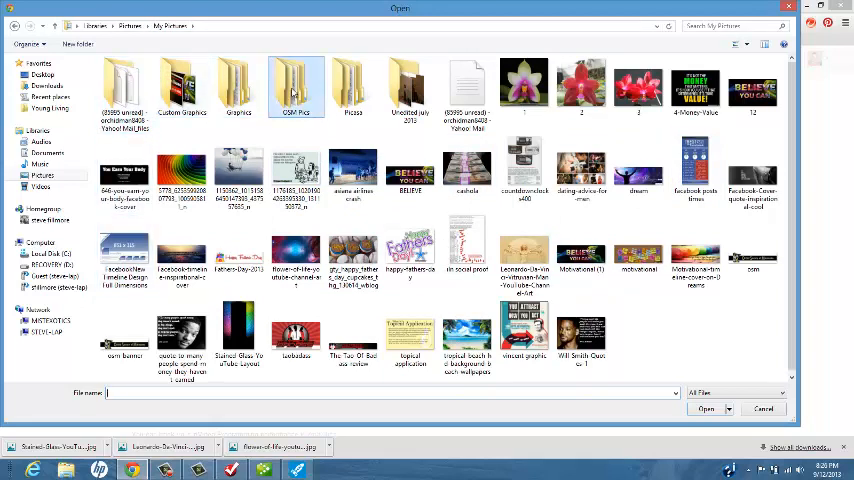
double_click(298, 75)
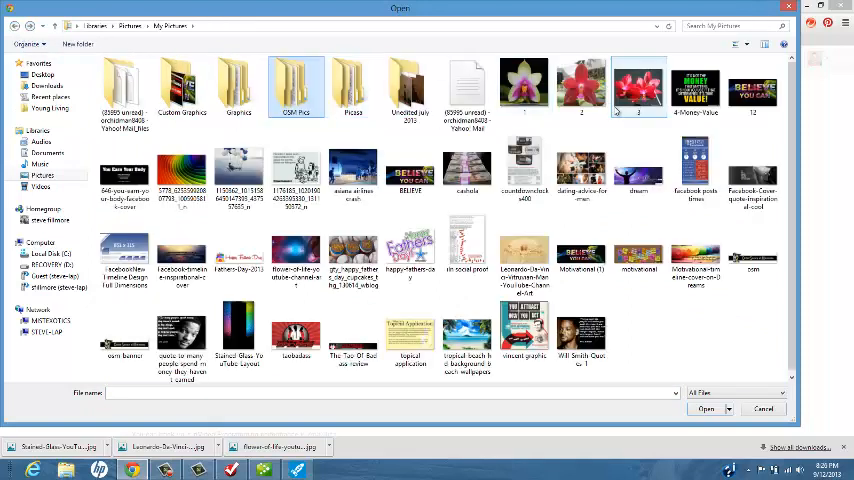
left_click(525, 89)
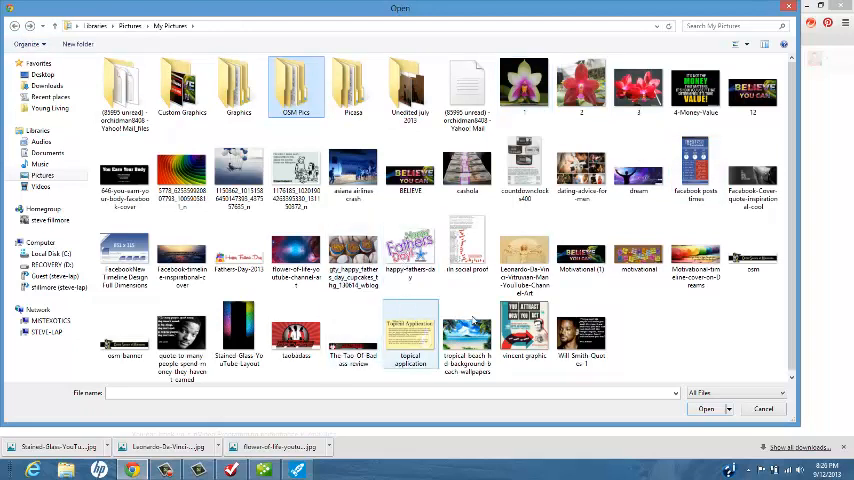
left_click(467, 330)
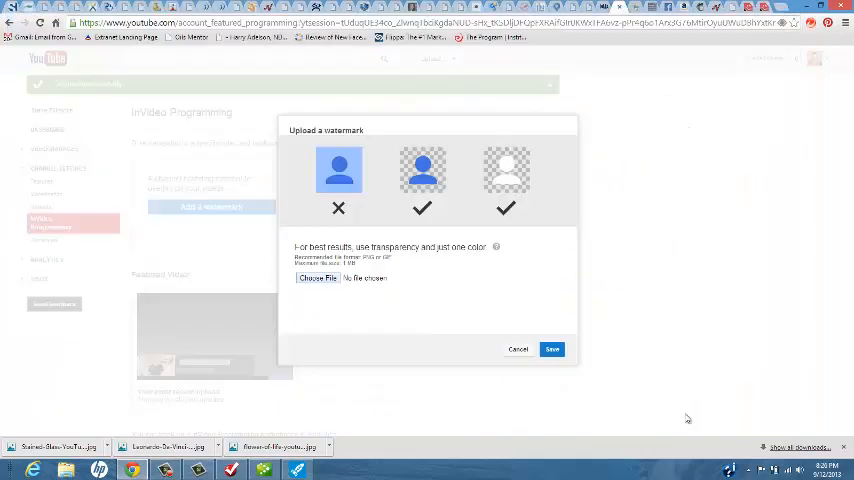
Submit the tropical beach wallpaper, get 'Image size too large', and browse again.
left_click(551, 349)
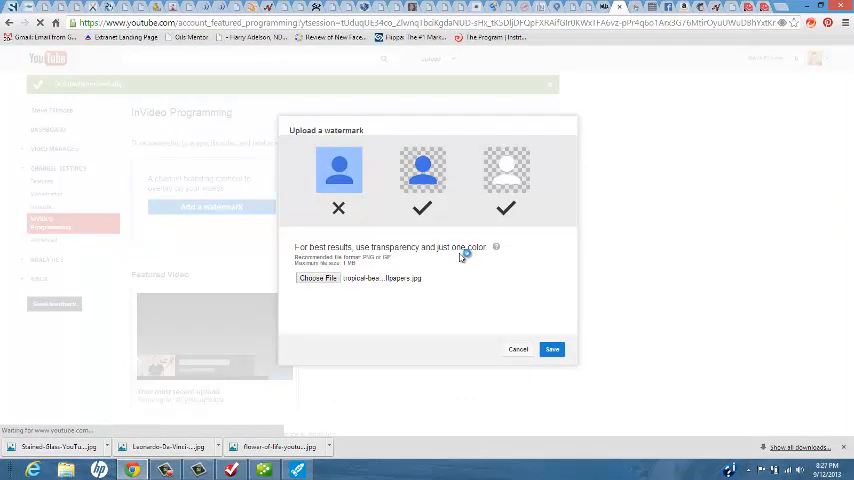
left_click(552, 349)
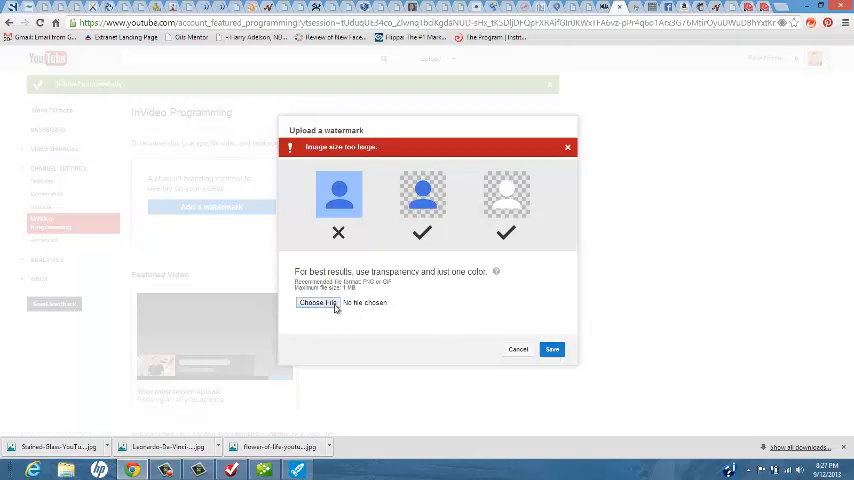
left_click(316, 302)
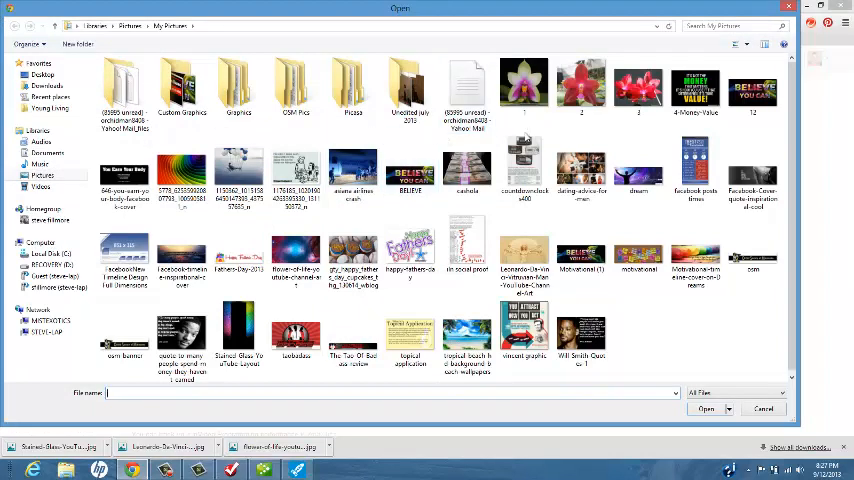
mouse_move(513, 224)
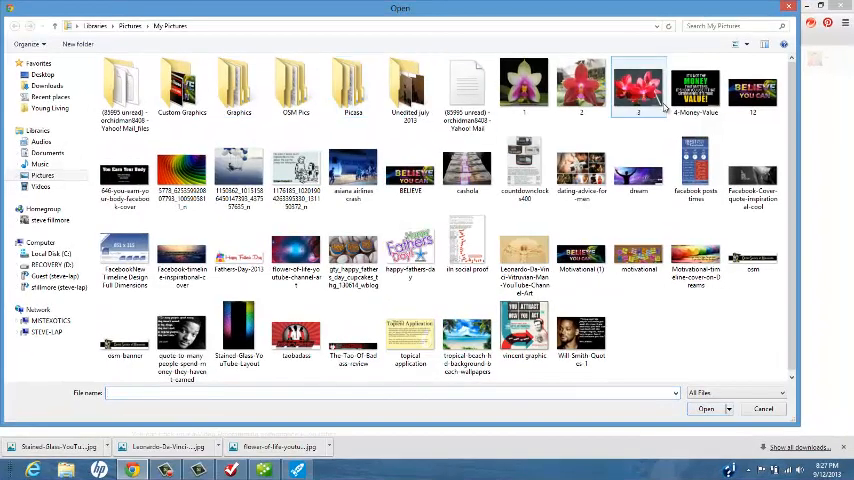
Select the image '12' from My Pictures and start uploading it.
left_click(766, 85)
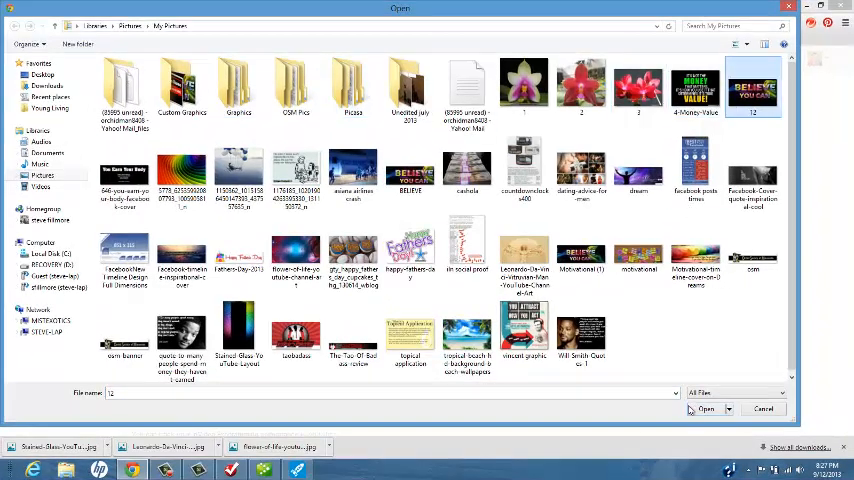
left_click(704, 408)
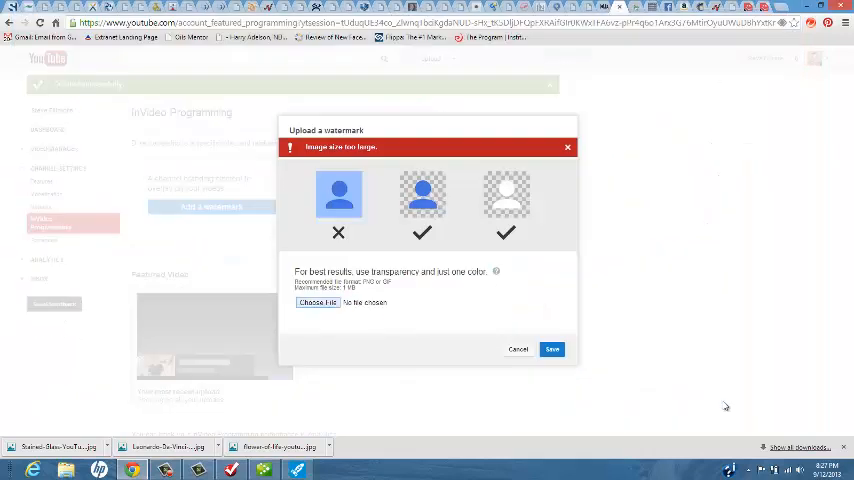
left_click(551, 349)
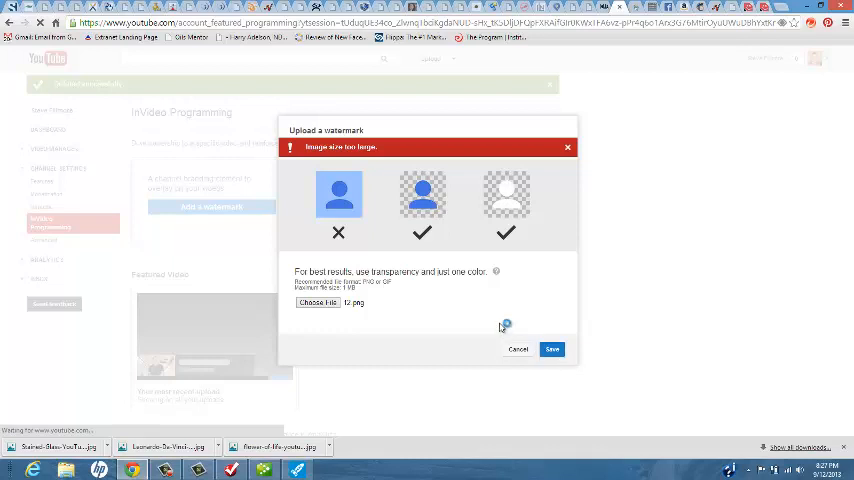
mouse_move(552, 349)
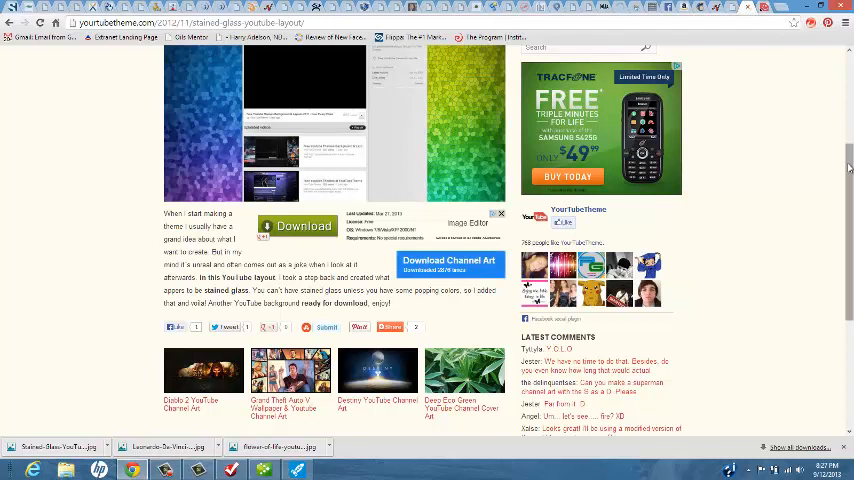
scroll("up", 3)
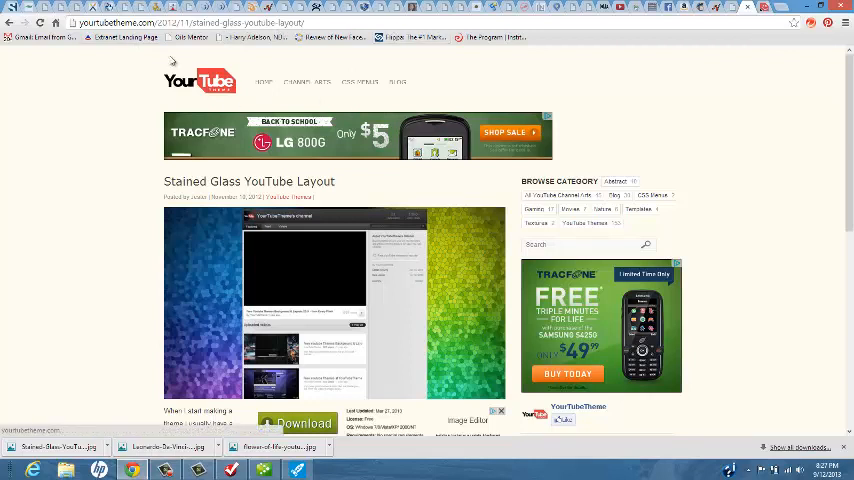
mouse_move(165, 120)
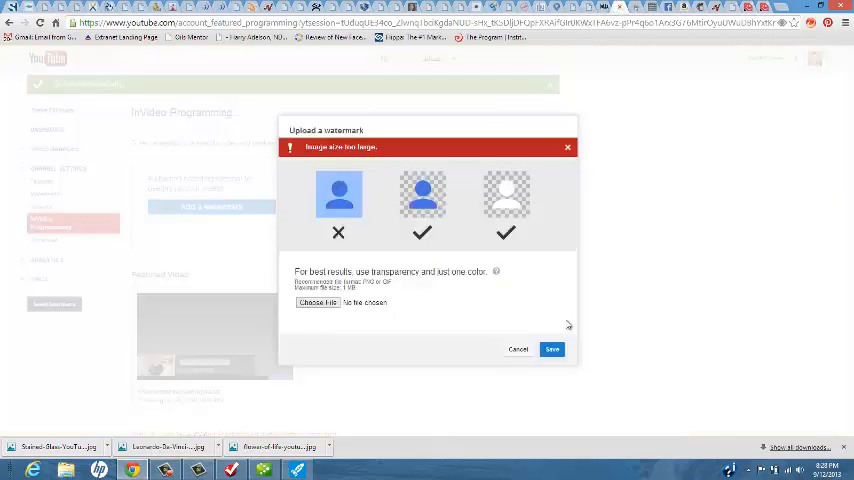
Choose the BELIEVE png, upload it and save it as the watermark.
left_click(551, 349)
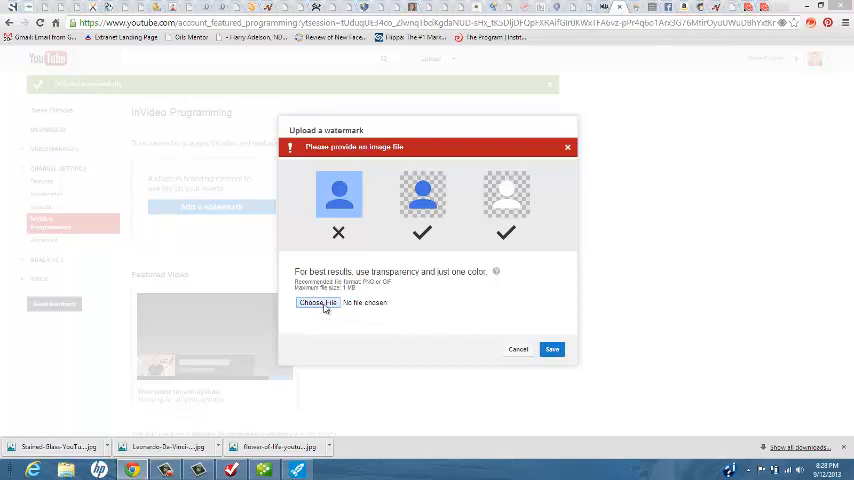
left_click(318, 302)
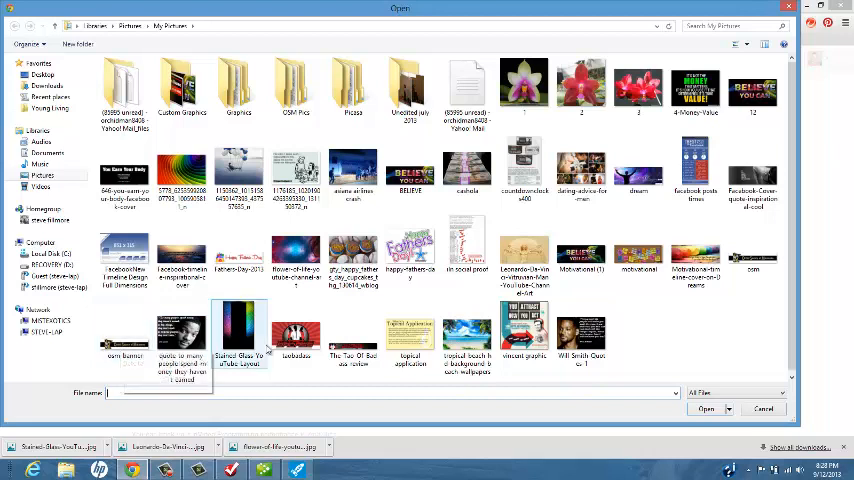
left_click(466, 80)
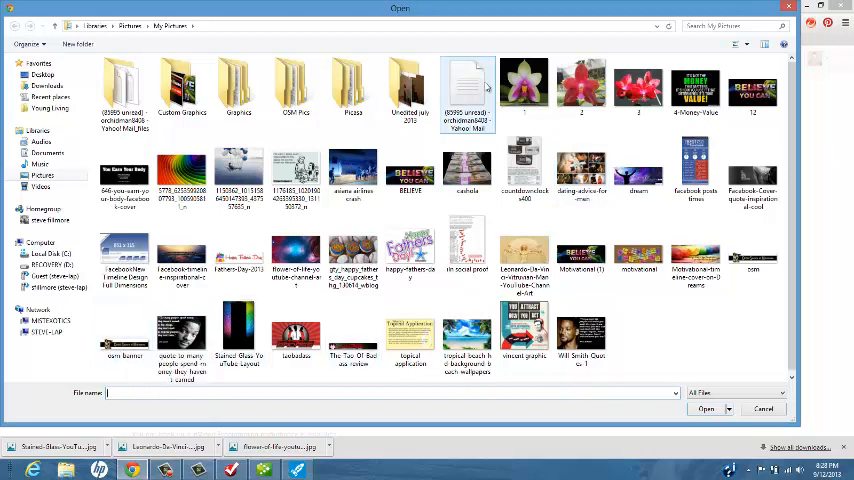
left_click(409, 170)
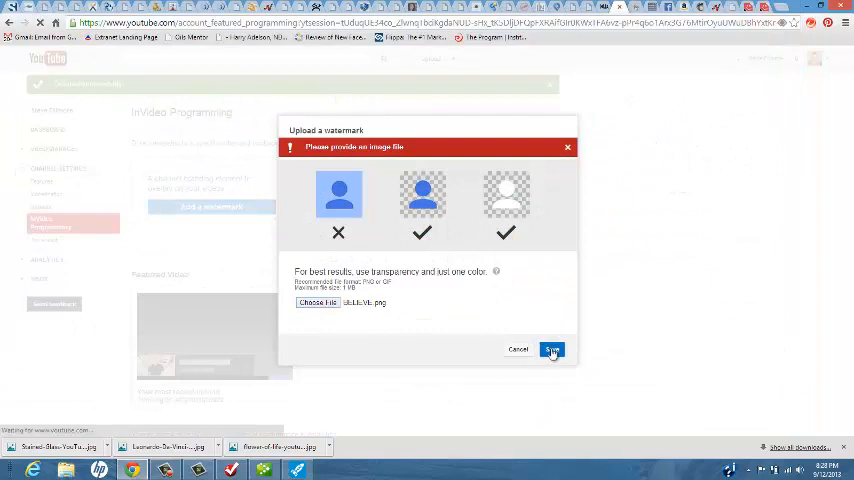
left_click(552, 350)
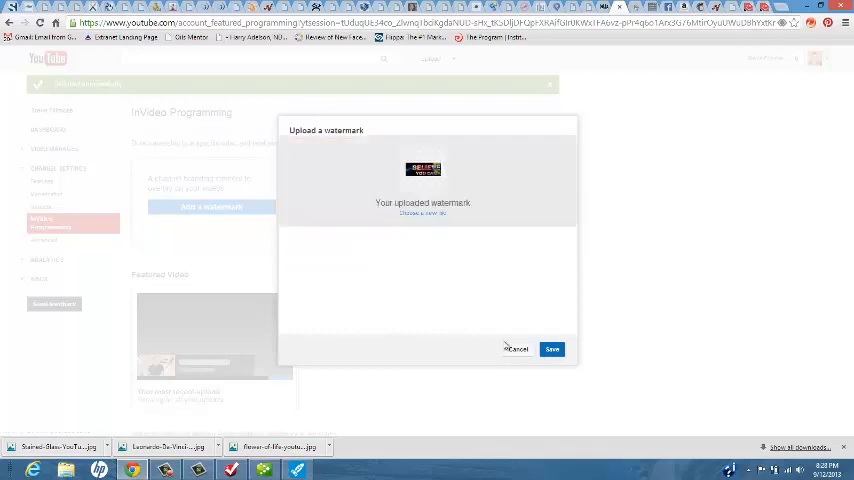
left_click(552, 349)
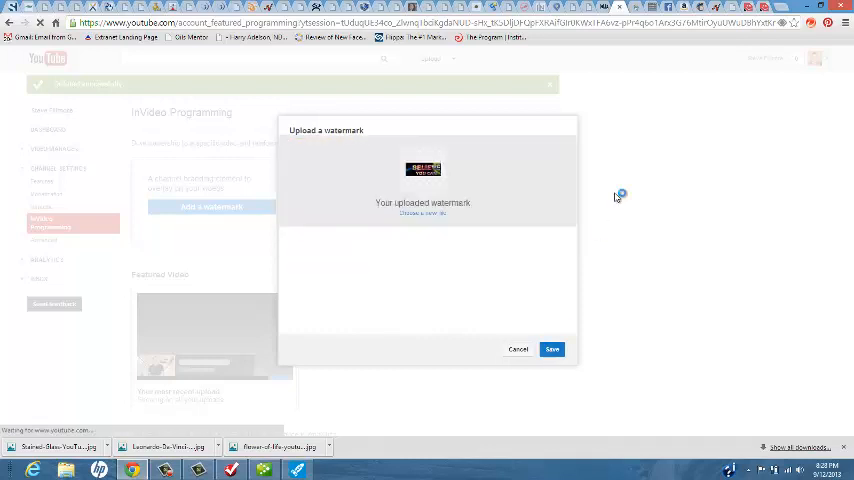
left_click(552, 349)
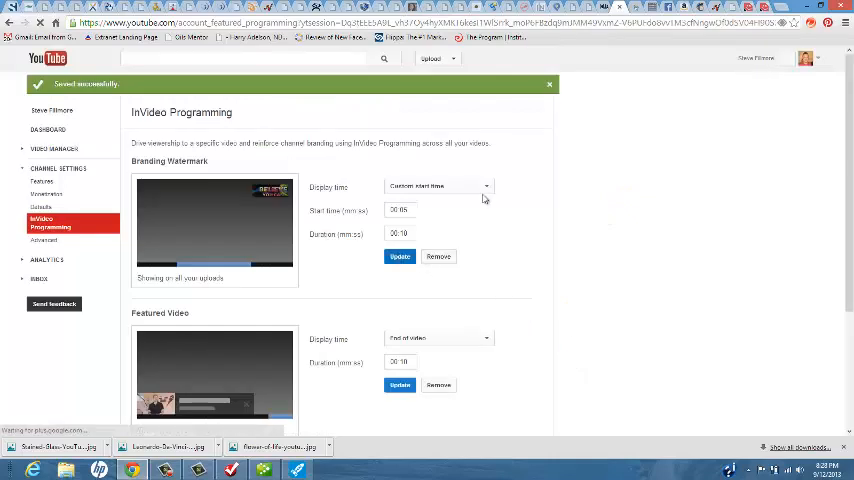
Set the watermark to show for the Entire video, then open an uploaded video.
left_click(438, 186)
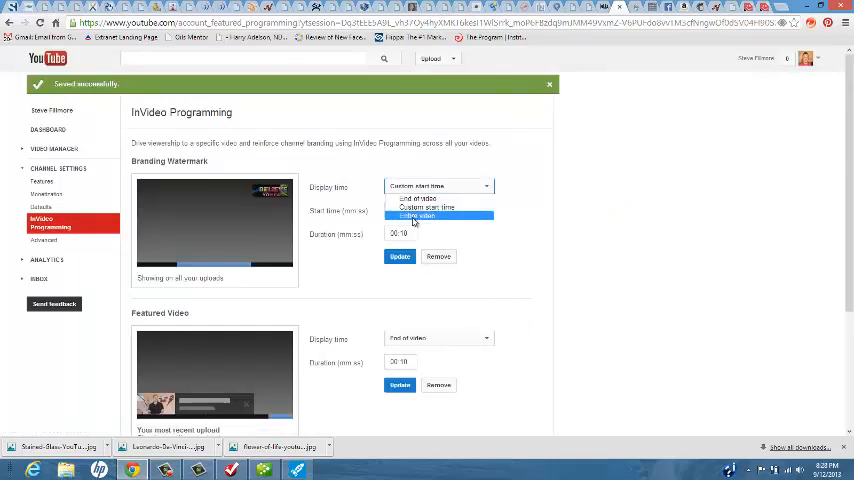
left_click(440, 216)
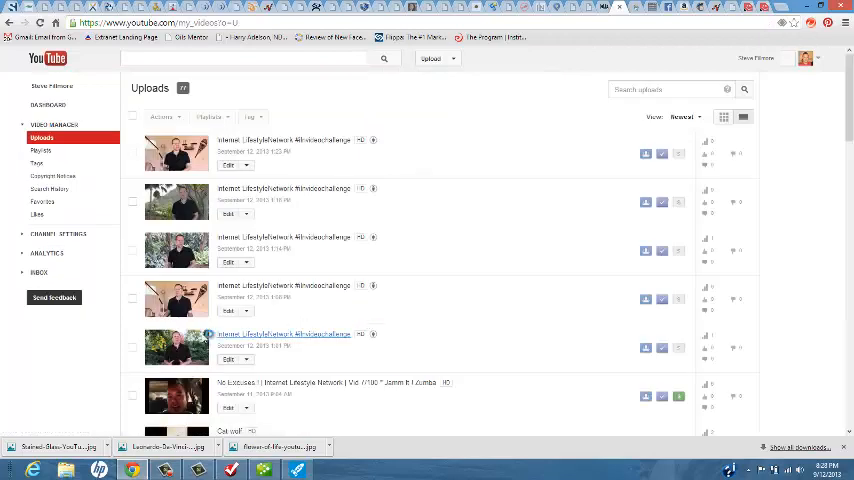
left_click(283, 237)
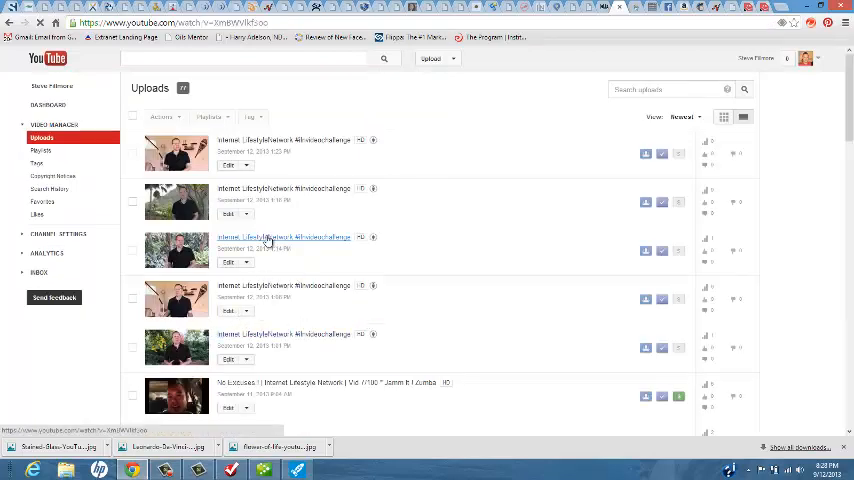